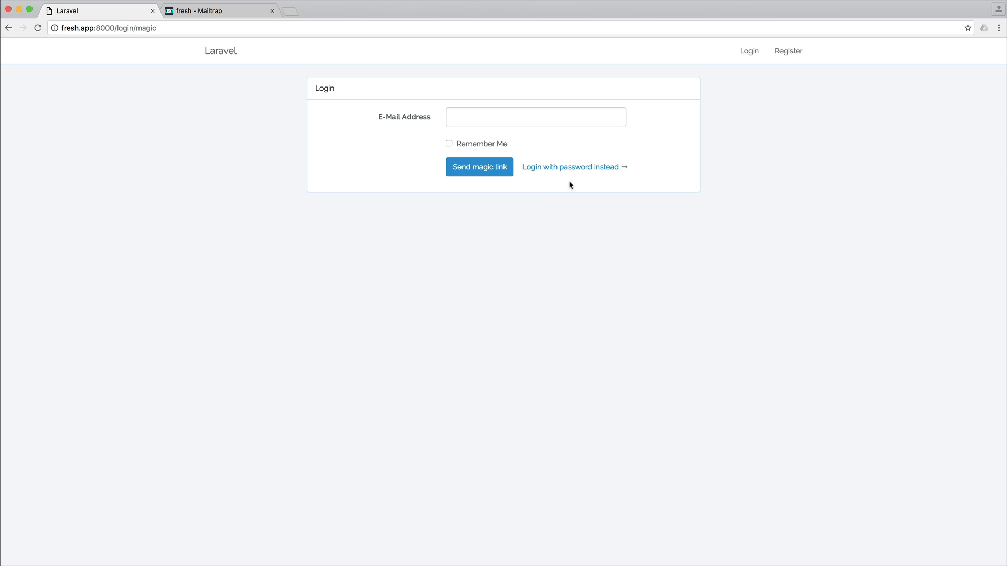
{"action": "mouse_move", "coordinate": [366, 178]}
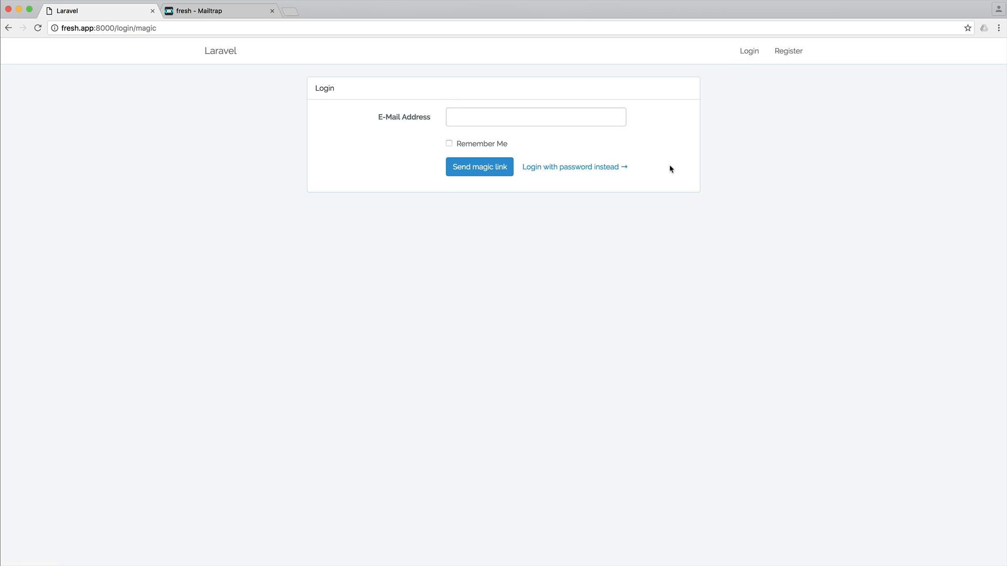
{"action": "left_click", "coordinate": [570, 167]}
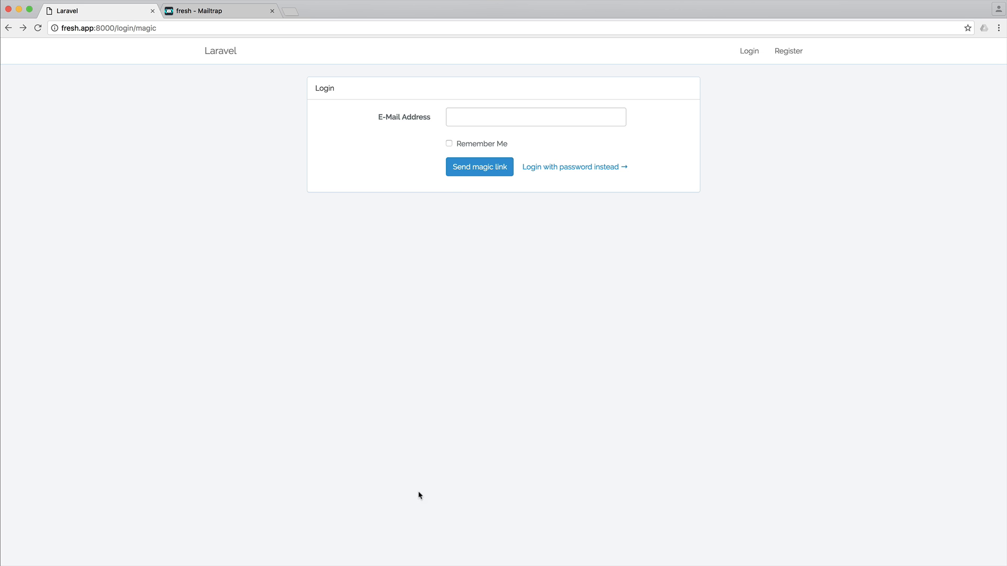
{"action": "left_click", "coordinate": [788, 50]}
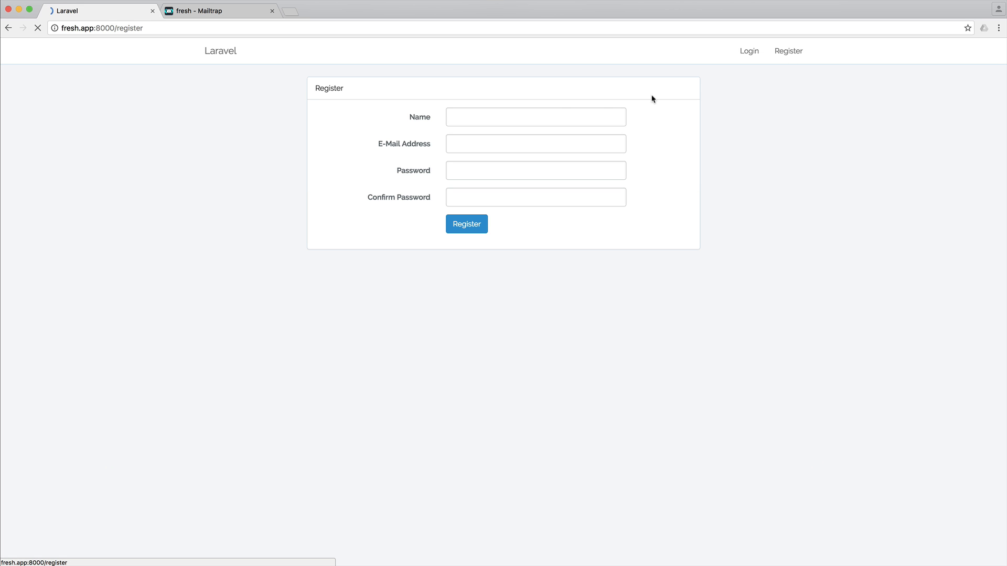
{"action": "left_click", "coordinate": [535, 116]}
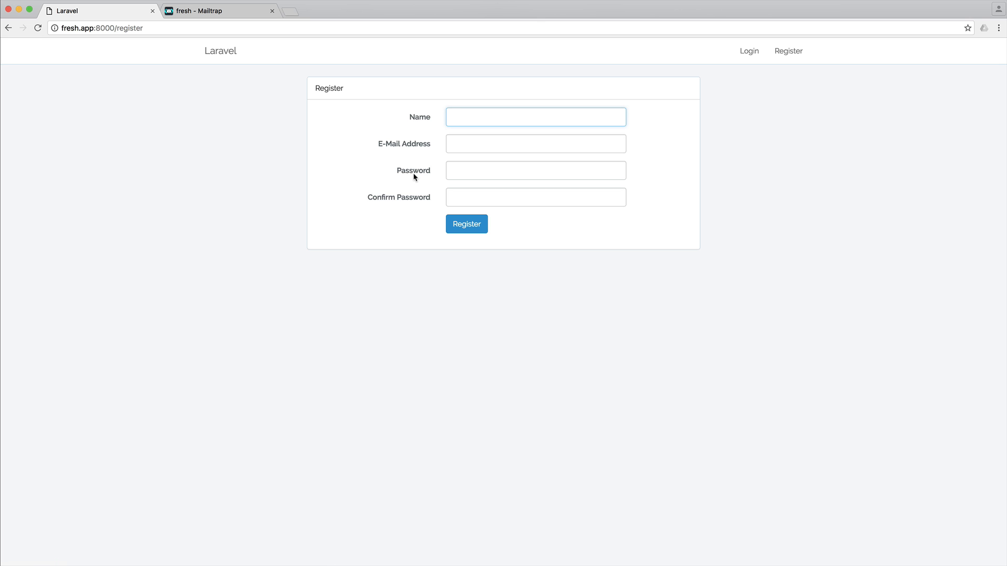
{"action": "mouse_move", "coordinate": [492, 148]}
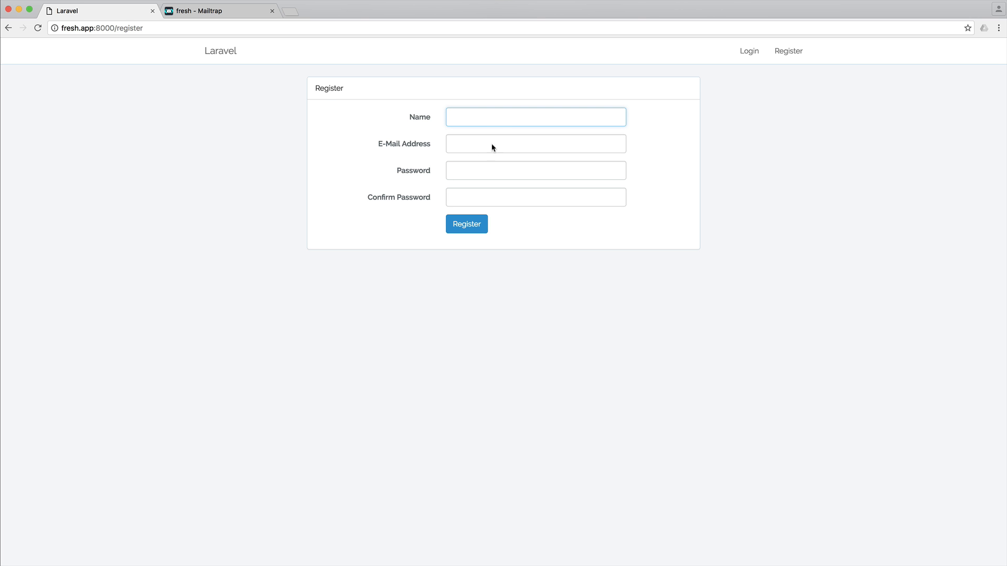
{"action": "type", "text": "Alex Garrett"}
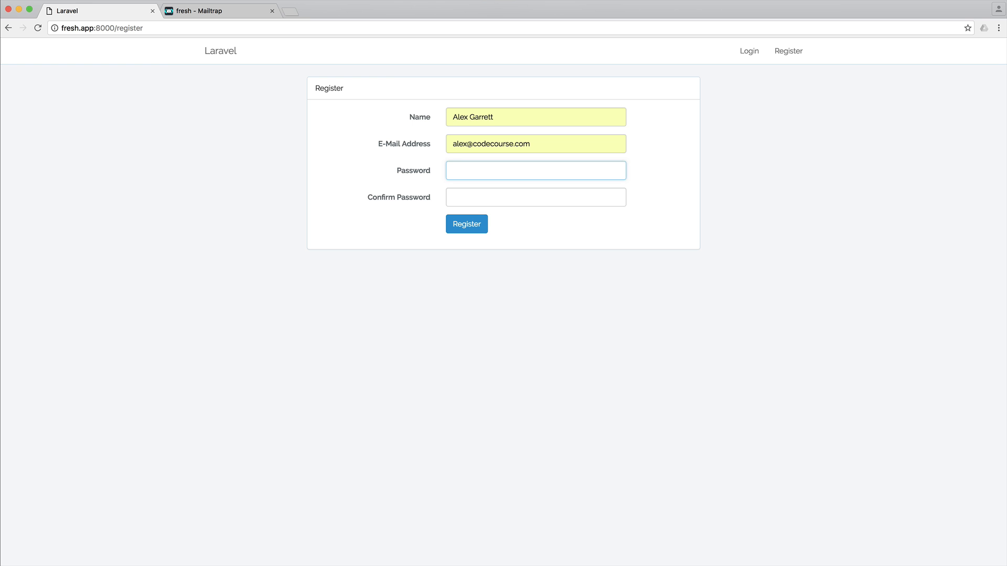
{"action": "left_click", "coordinate": [535, 170]}
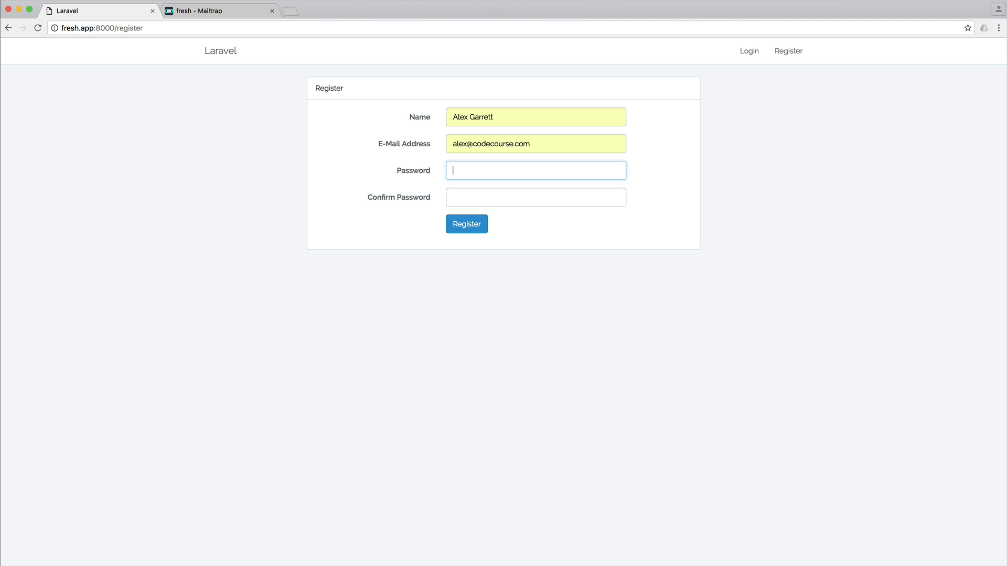
{"action": "type", "text": "••••"}
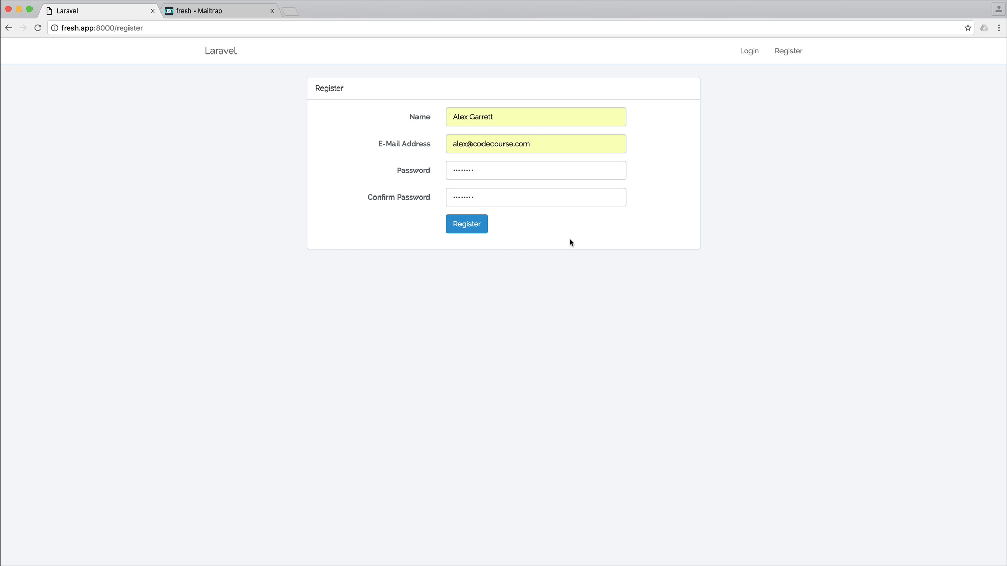
{"action": "left_click", "coordinate": [465, 224]}
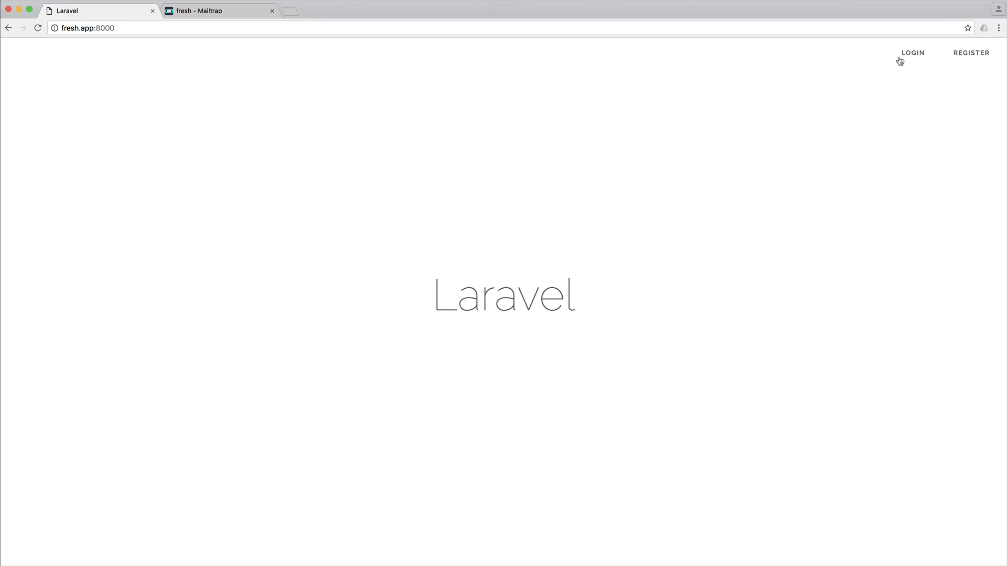
{"action": "left_click", "coordinate": [911, 53]}
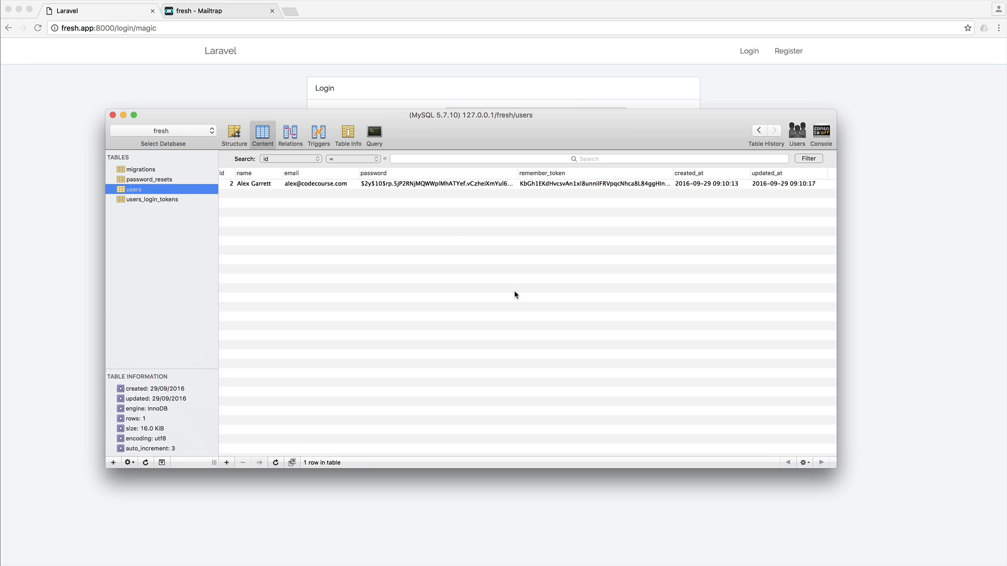
{"action": "mouse_move", "coordinate": [436, 188]}
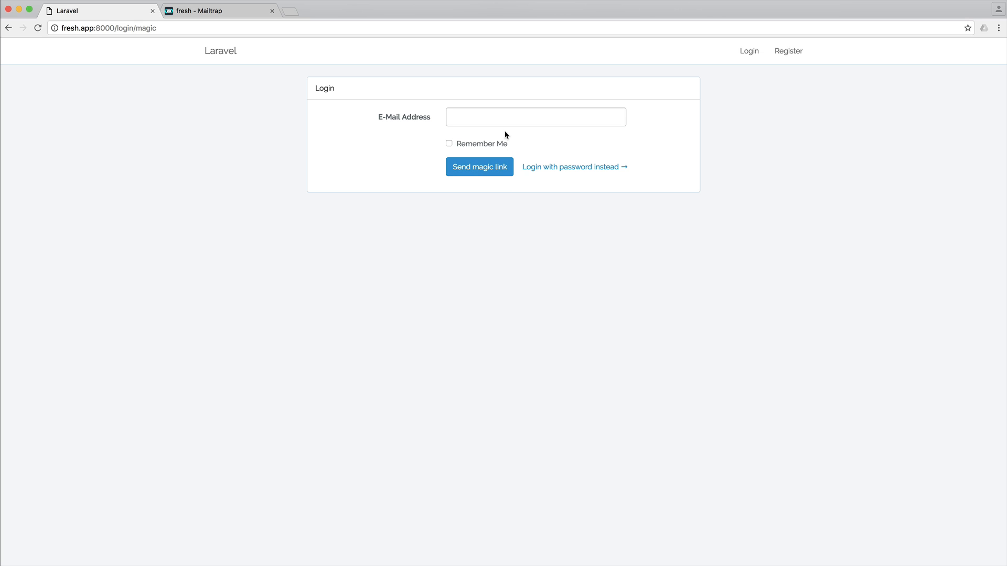
Step: Request a magic login link for the autocompleted email, leaving Remember Me off
{"action": "type", "text": "a"}
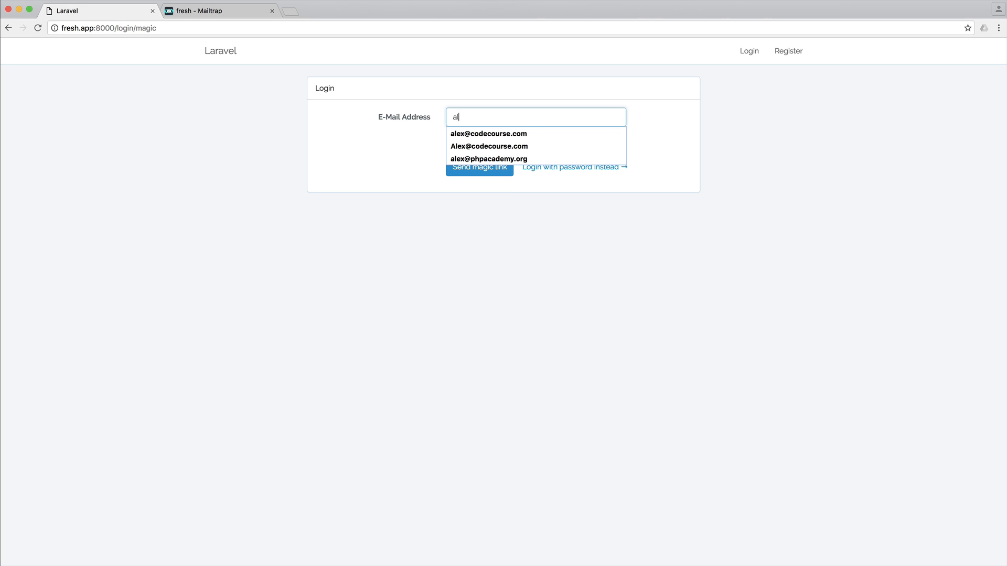
{"action": "left_click", "coordinate": [488, 134]}
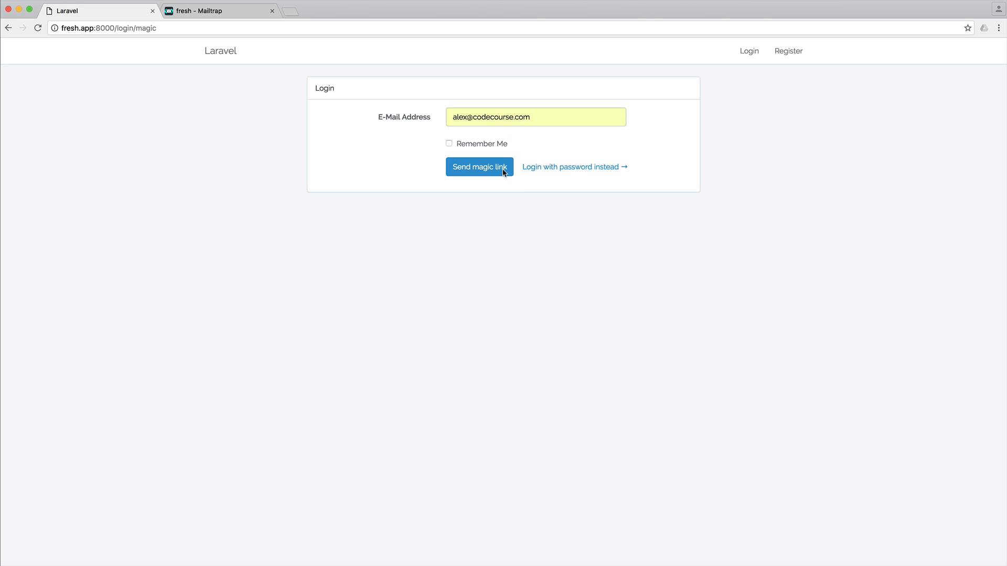
{"action": "left_click", "coordinate": [448, 144]}
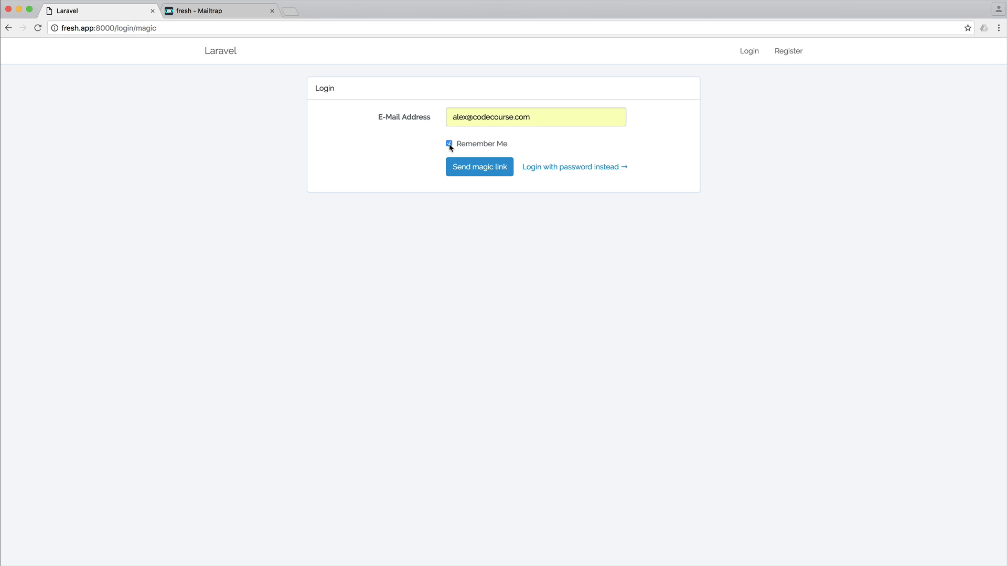
{"action": "left_click", "coordinate": [449, 144]}
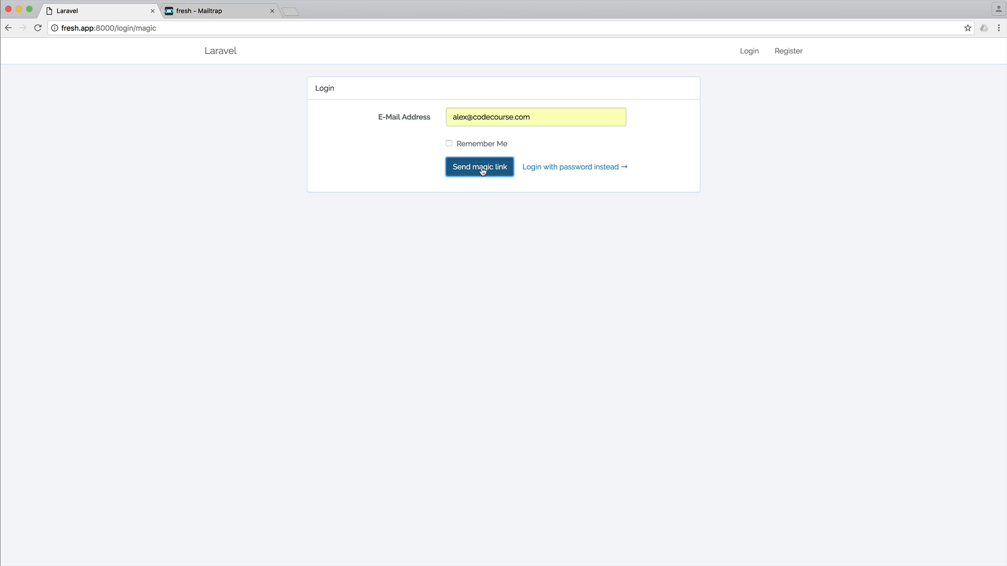
{"action": "left_click", "coordinate": [479, 166]}
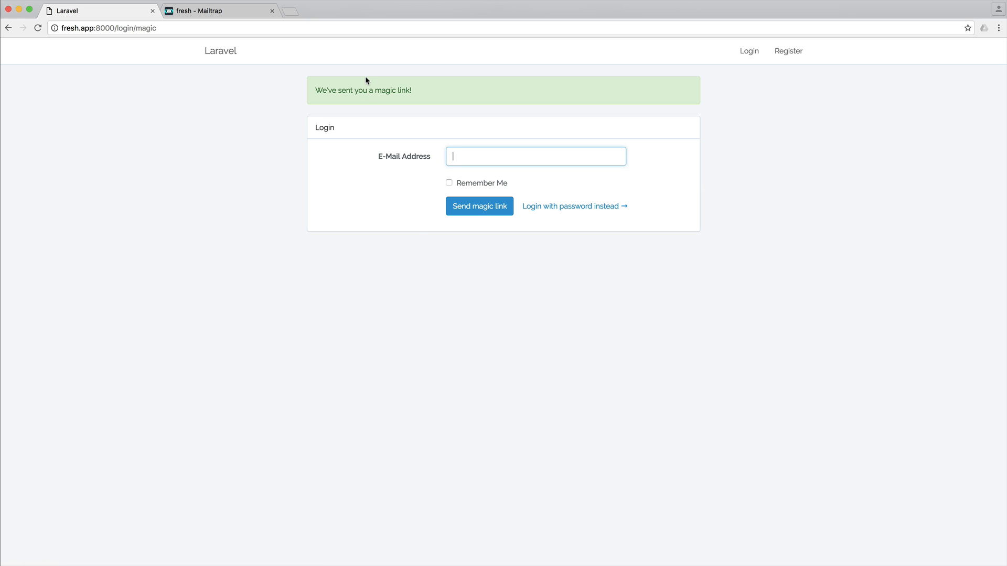
Step: View the 'Your magic login link' email in the Mailtrap inbox
{"action": "left_click", "coordinate": [218, 10]}
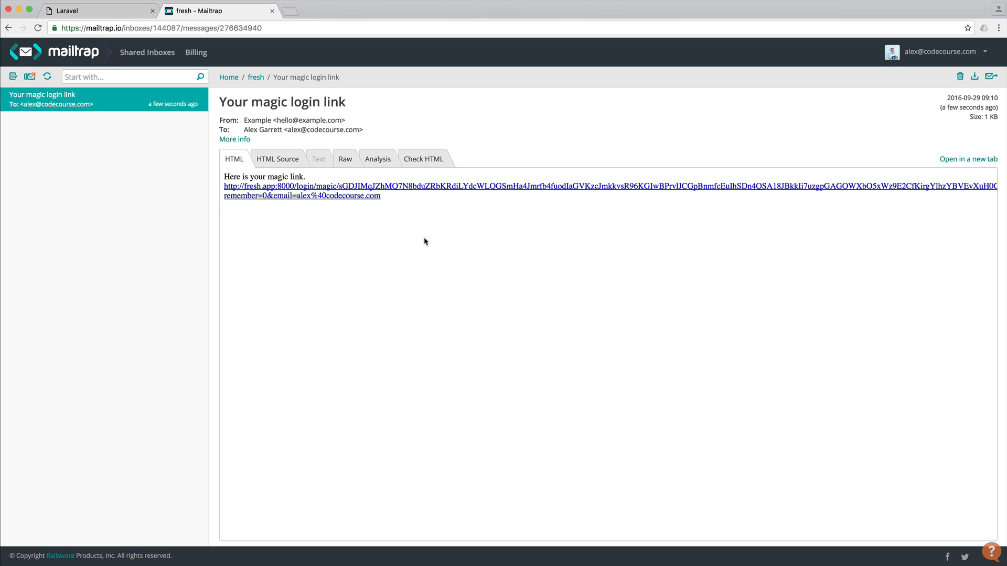
{"action": "mouse_move", "coordinate": [394, 202]}
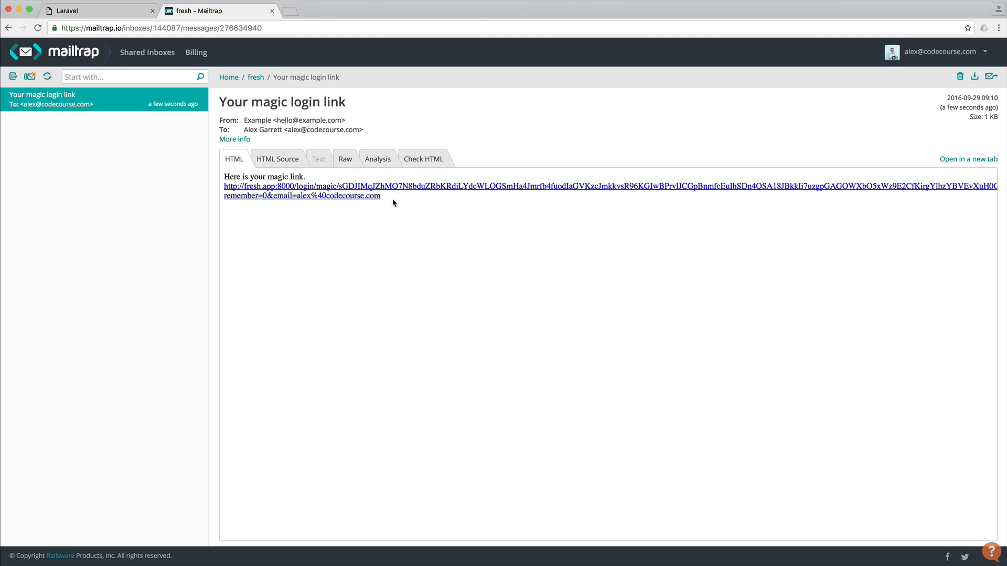
{"action": "mouse_move", "coordinate": [375, 236]}
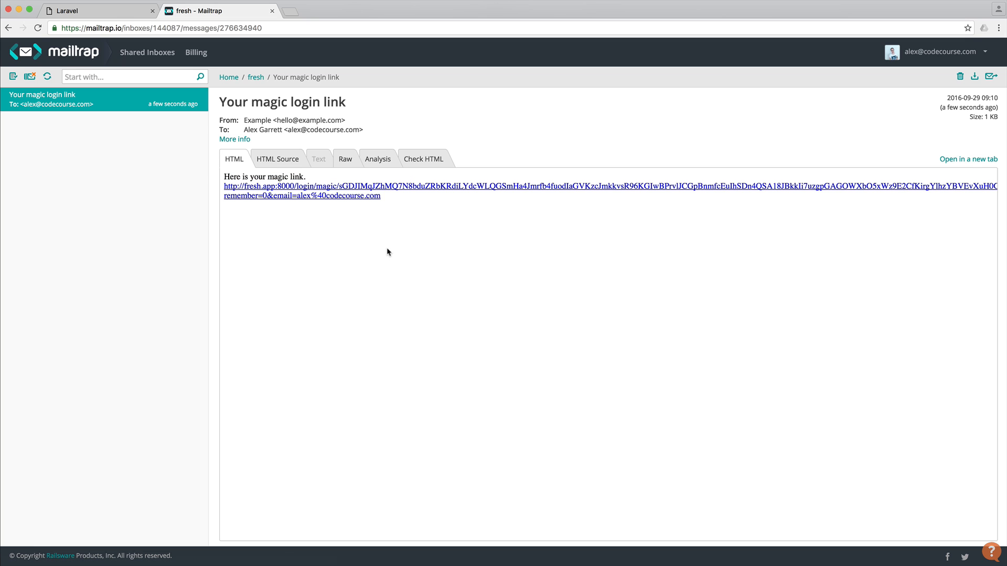
{"action": "mouse_move", "coordinate": [358, 185]}
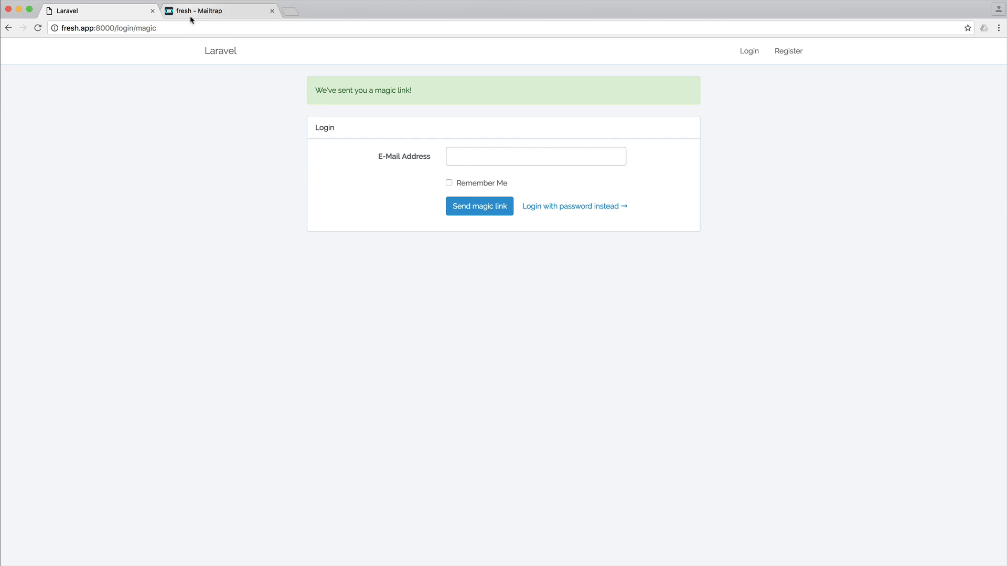
{"action": "left_click", "coordinate": [218, 10]}
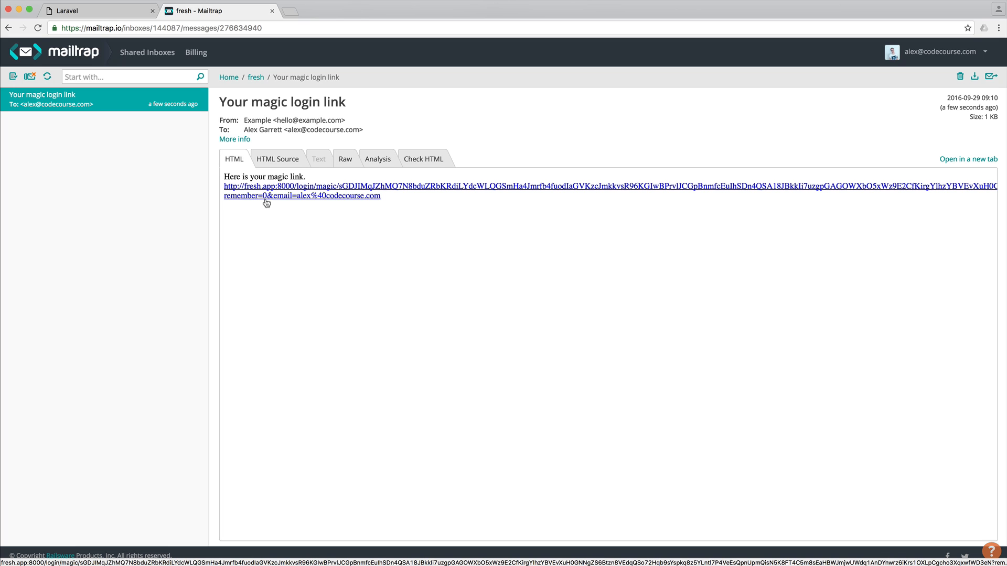
{"action": "mouse_move", "coordinate": [400, 203]}
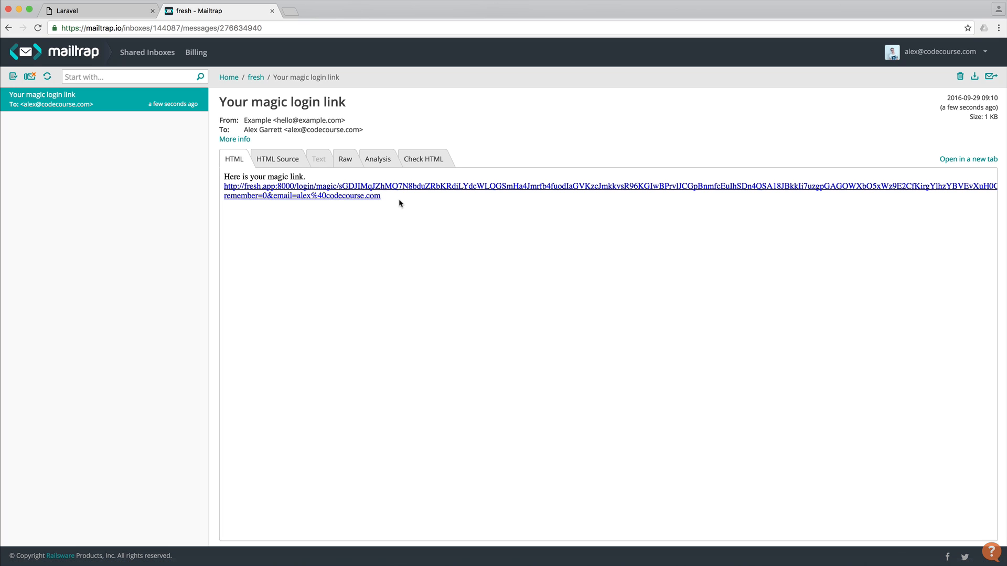
{"action": "mouse_move", "coordinate": [337, 238]}
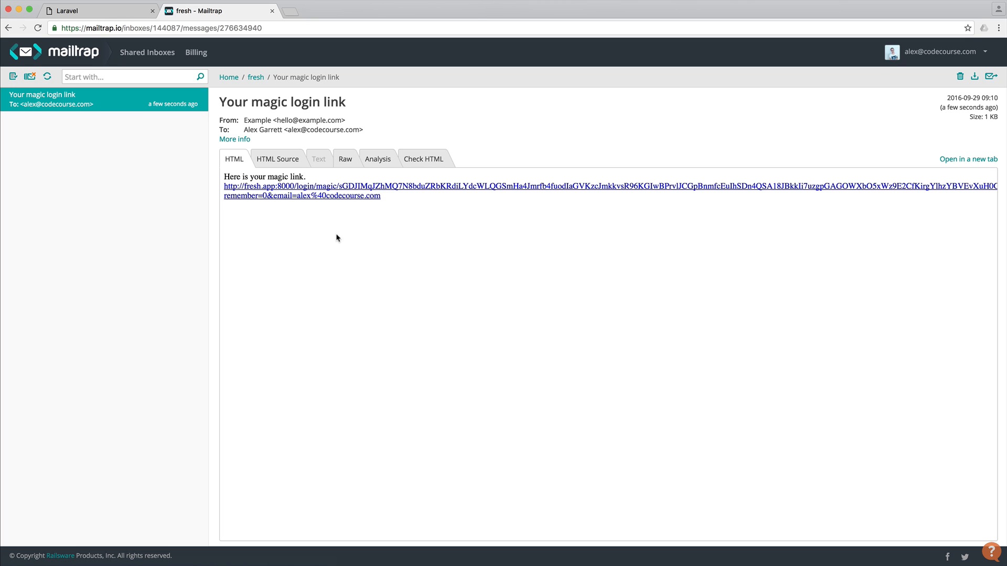
{"action": "mouse_move", "coordinate": [496, 234]}
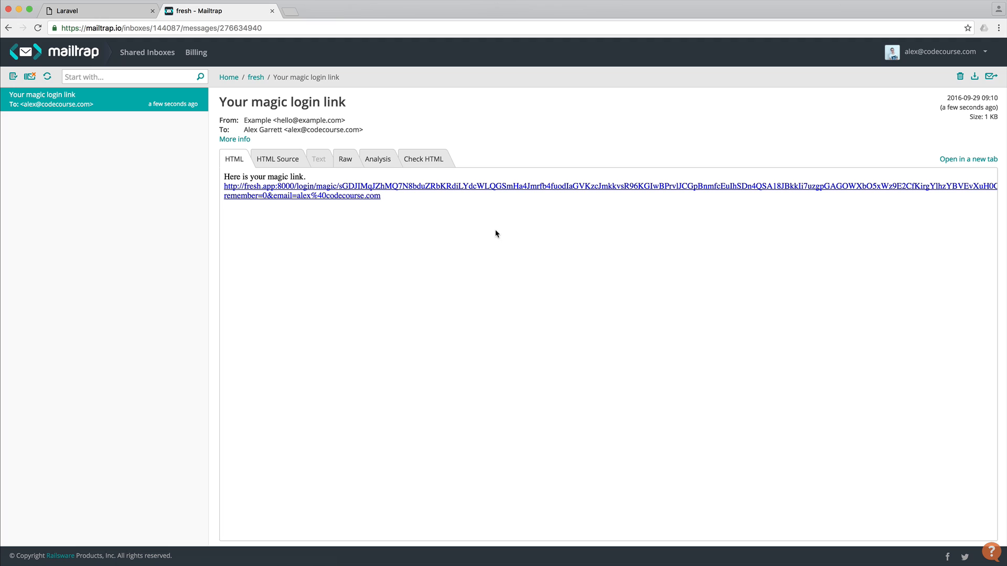
{"action": "mouse_move", "coordinate": [397, 205]}
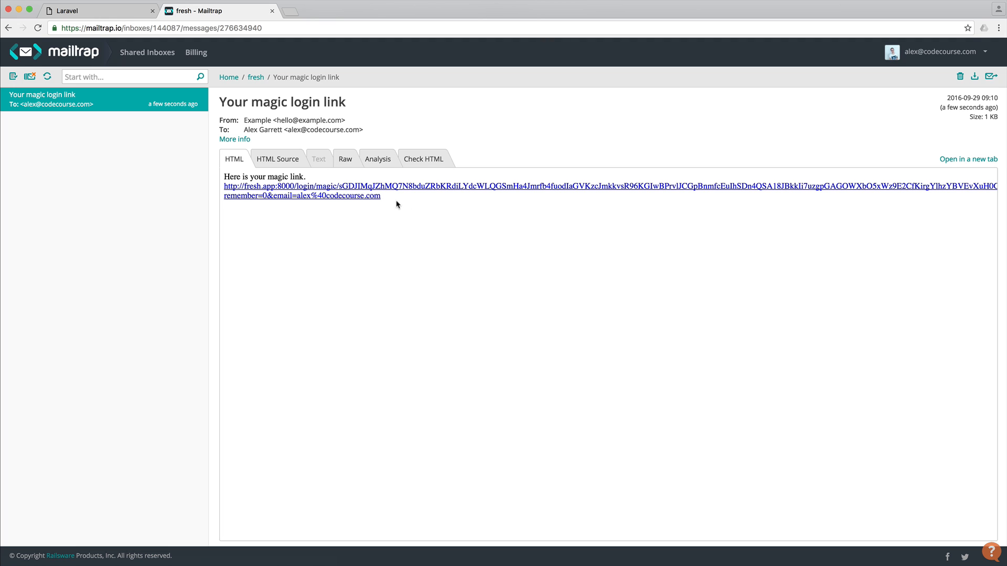
{"action": "mouse_move", "coordinate": [419, 210]}
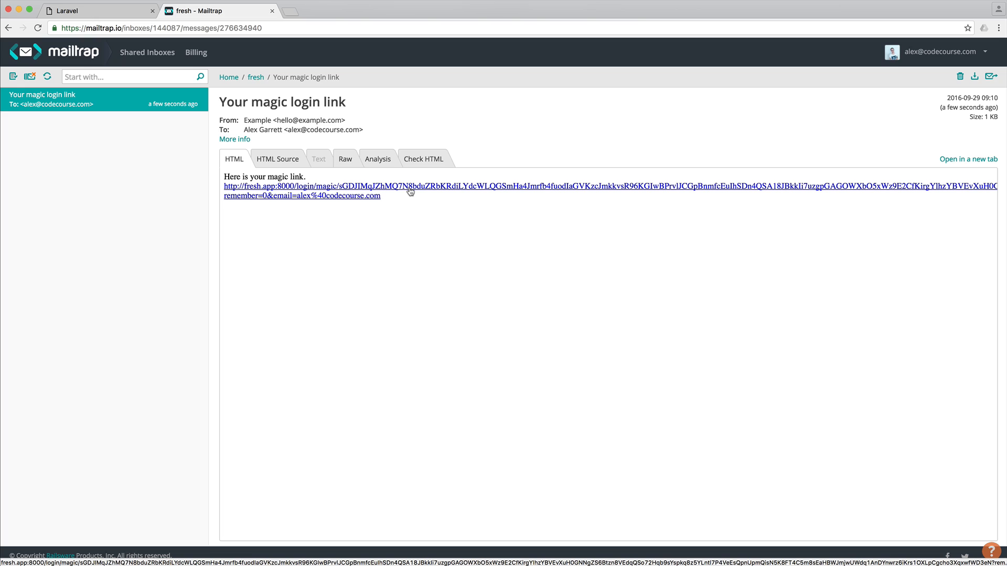
{"action": "left_click", "coordinate": [411, 186]}
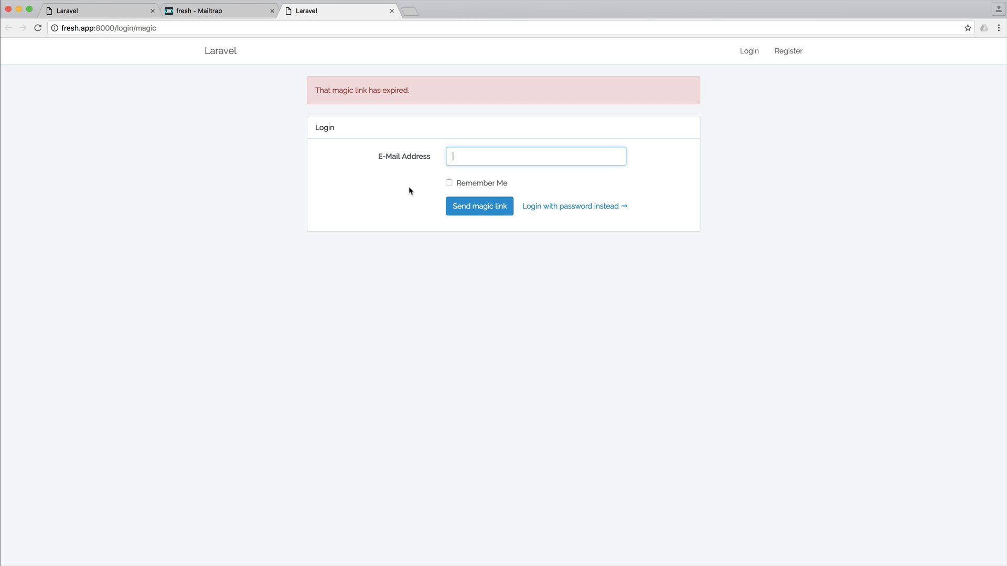
{"action": "mouse_move", "coordinate": [240, 27]}
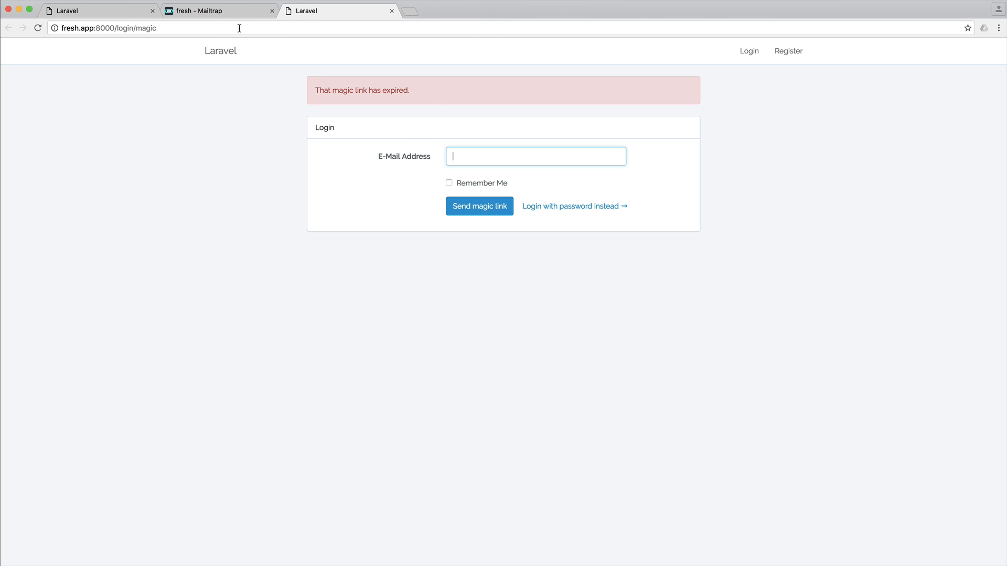
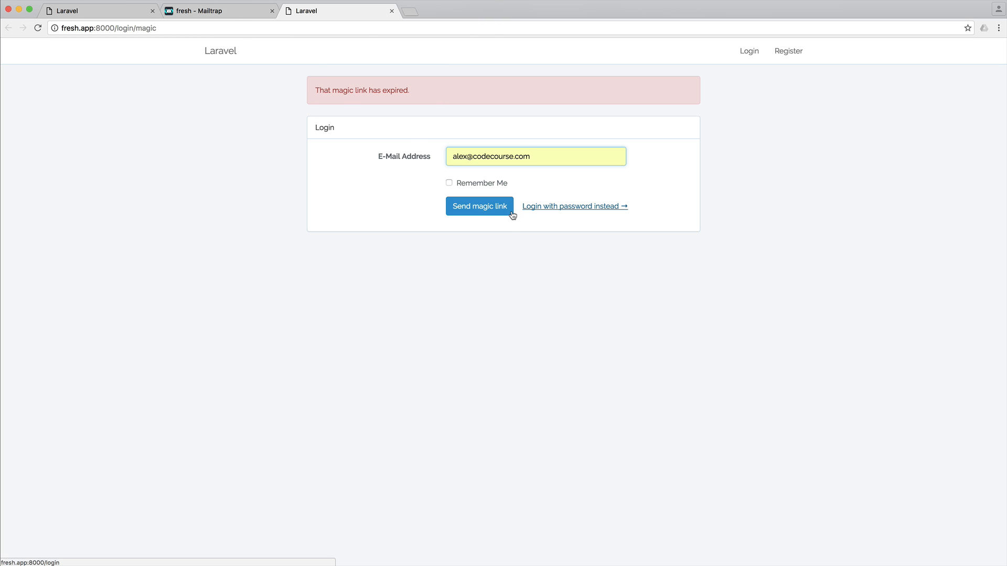
{"action": "left_click", "coordinate": [480, 207]}
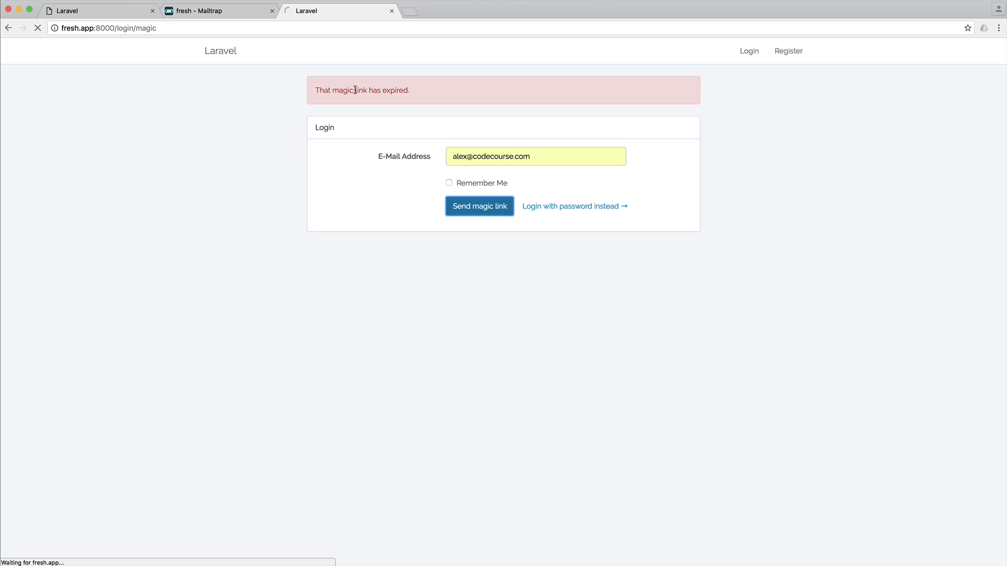
{"action": "left_click", "coordinate": [218, 10]}
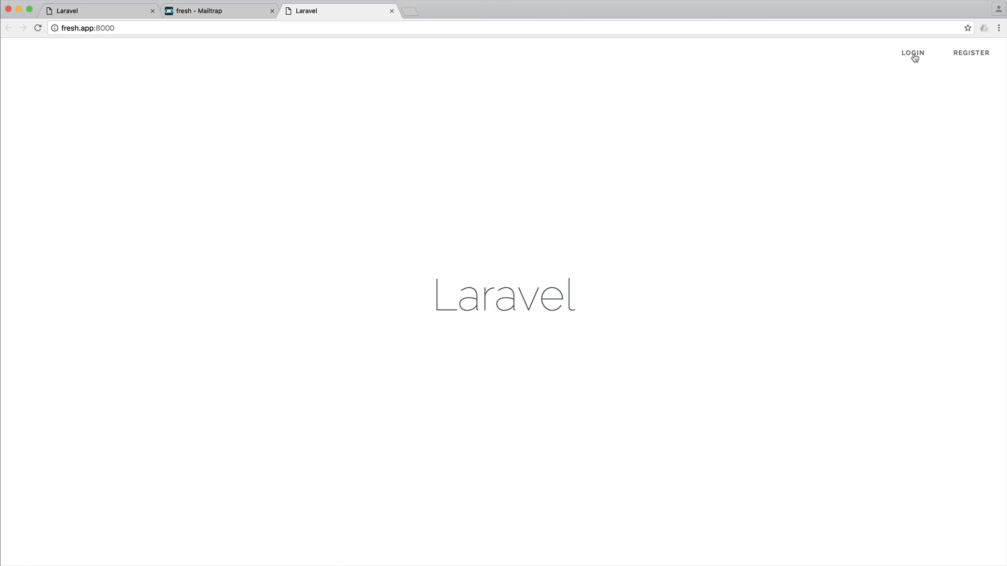
Step: Reach the 'You are logged in!' dashboard via Login, then close that tab
{"action": "left_click", "coordinate": [913, 53]}
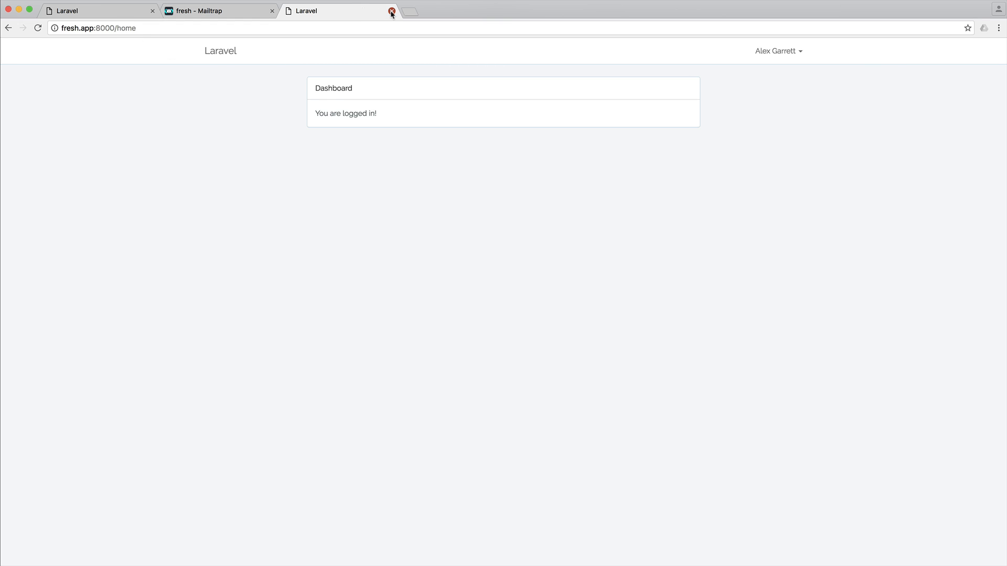
{"action": "left_click", "coordinate": [391, 11]}
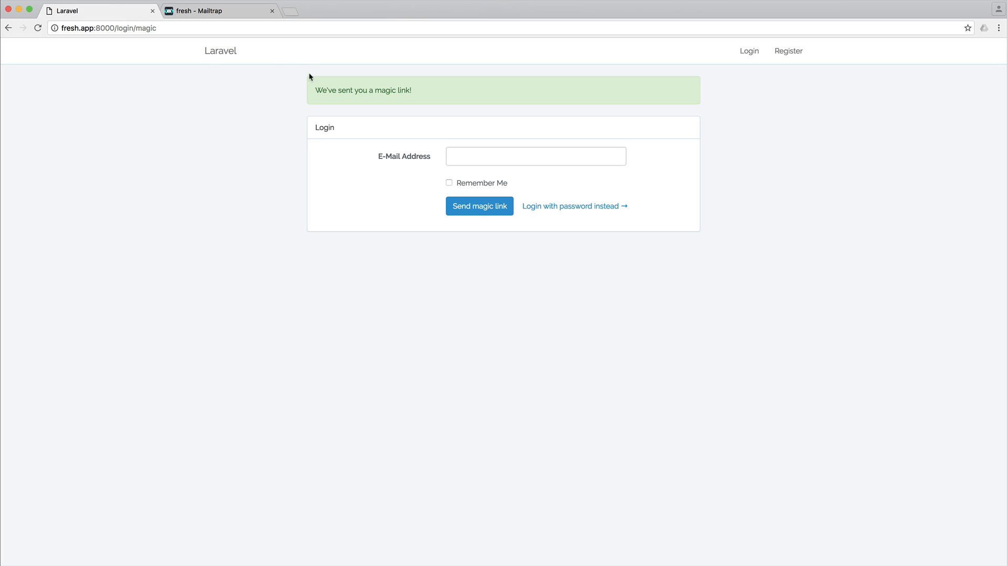